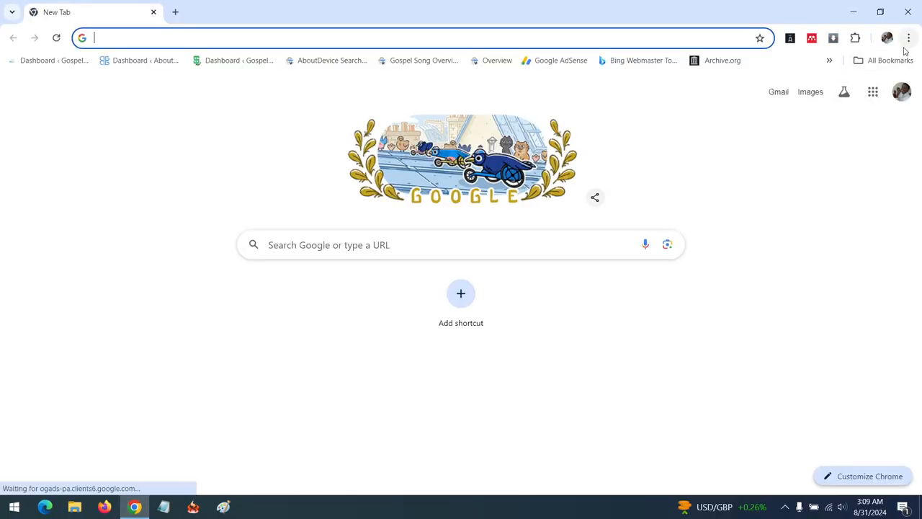
{"action": "mouse_move", "coordinate": [909, 37]}
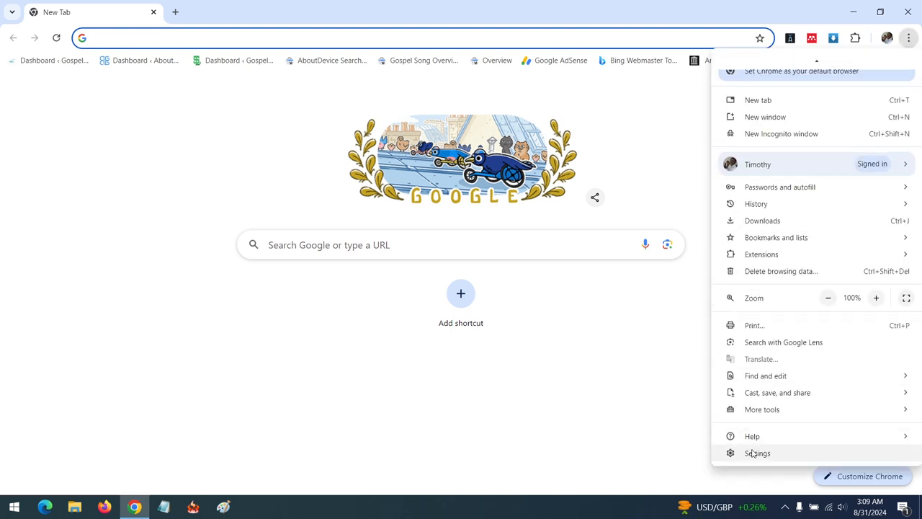
Step: Open Chrome's Settings page from the browser menu
{"action": "left_click", "coordinate": [758, 453]}
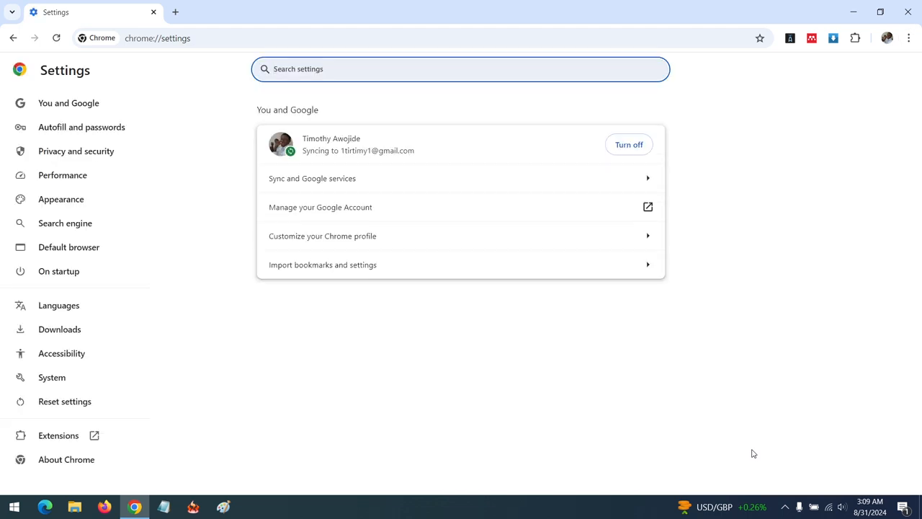
{"action": "mouse_move", "coordinate": [63, 175]}
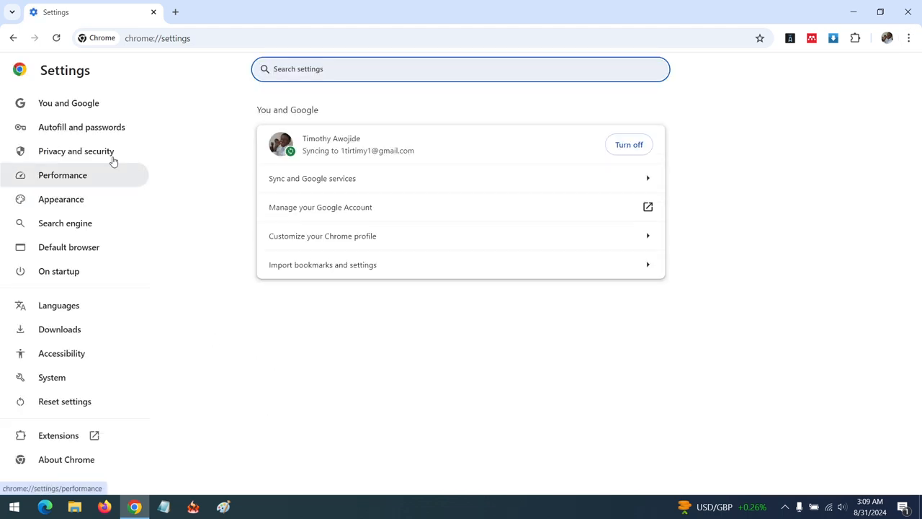
Step: Go to Privacy and security, then Site settings, and open the Notifications permission page
{"action": "left_click", "coordinate": [75, 152]}
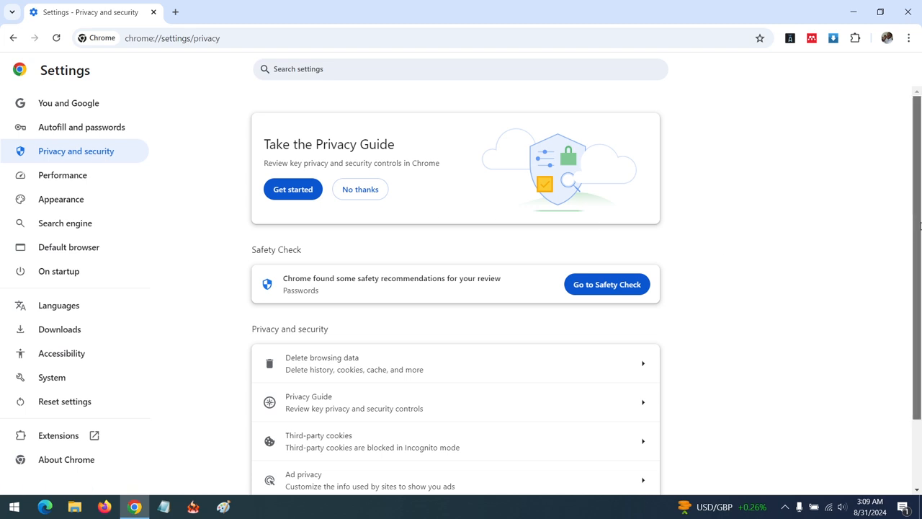
{"action": "scroll", "scroll_direction": "down", "scroll_amount": 3}
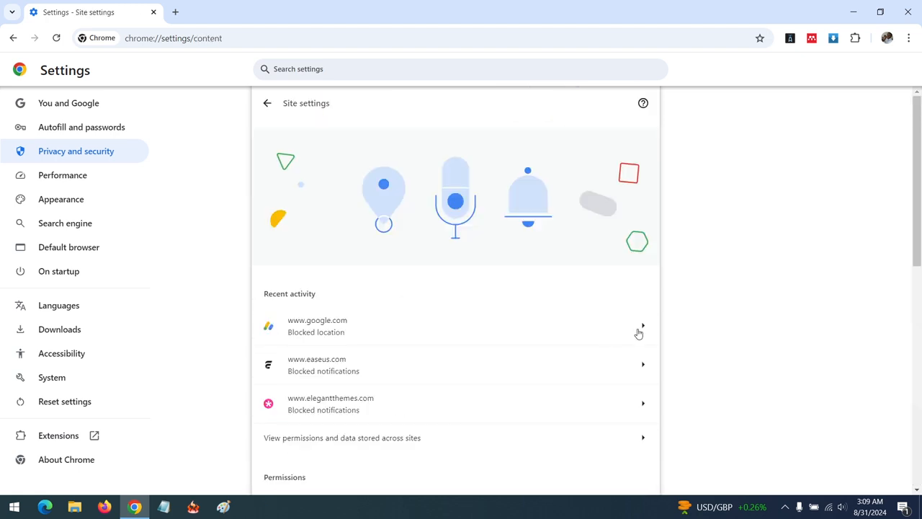
{"action": "scroll", "scroll_direction": "down", "scroll_amount": 3}
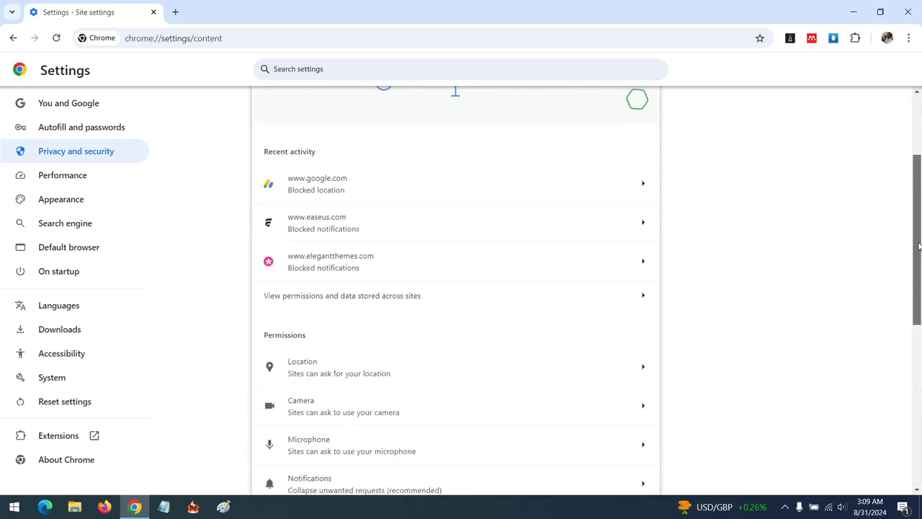
{"action": "scroll", "scroll_direction": "down", "scroll_amount": 3}
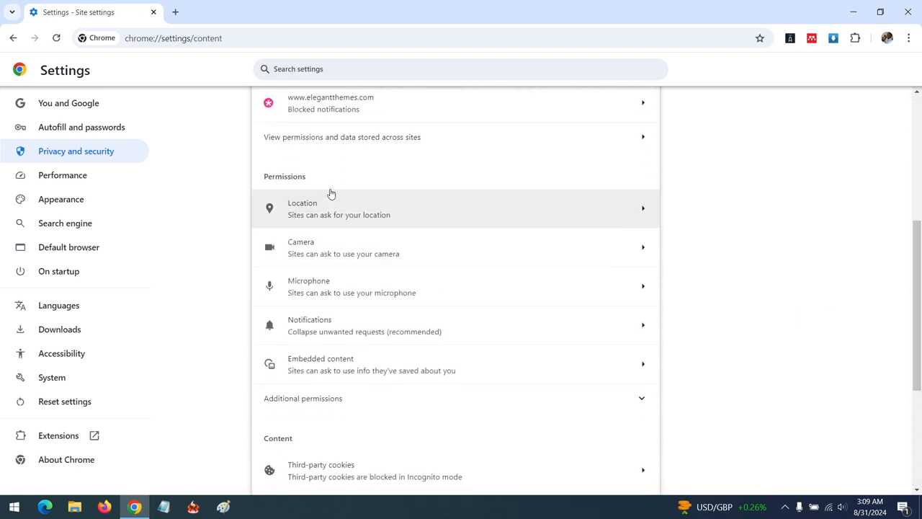
{"action": "mouse_move", "coordinate": [305, 339]}
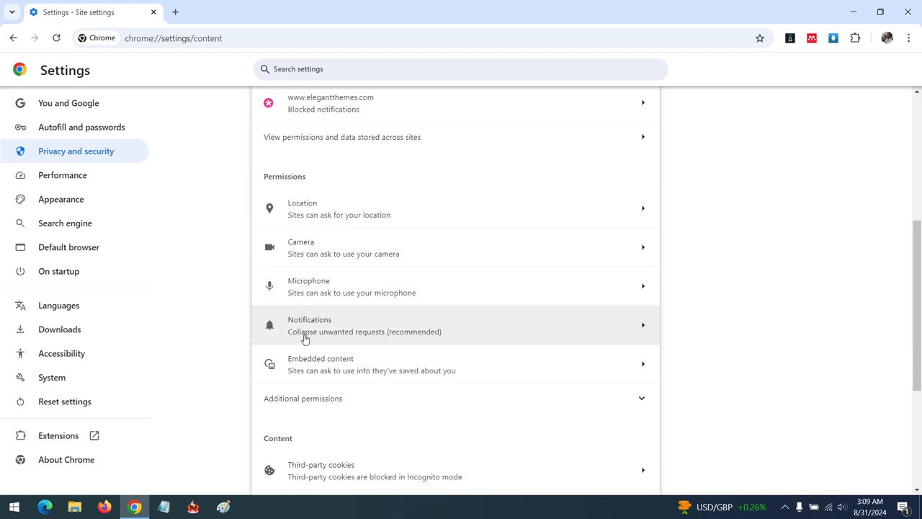
{"action": "left_click", "coordinate": [454, 325]}
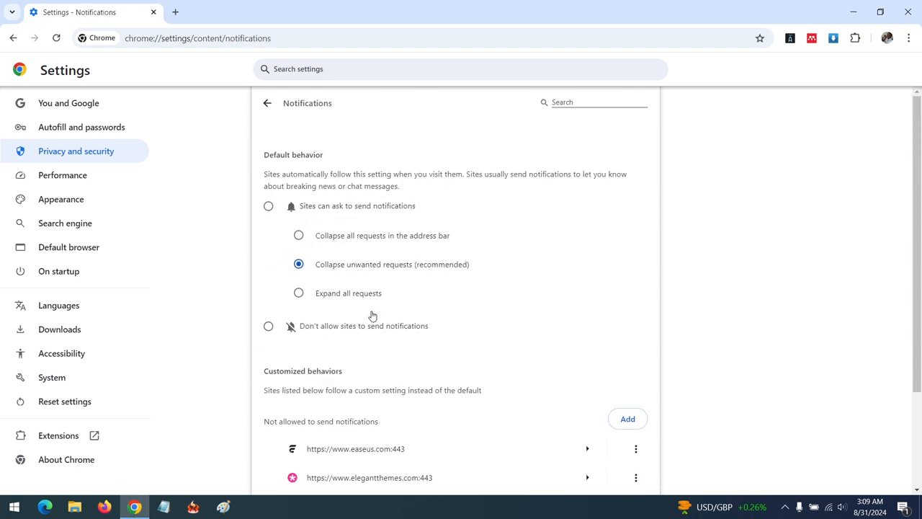
Step: Set the default to 'Don't allow sites to send notifications'
{"action": "scroll", "scroll_direction": "down", "scroll_amount": 3}
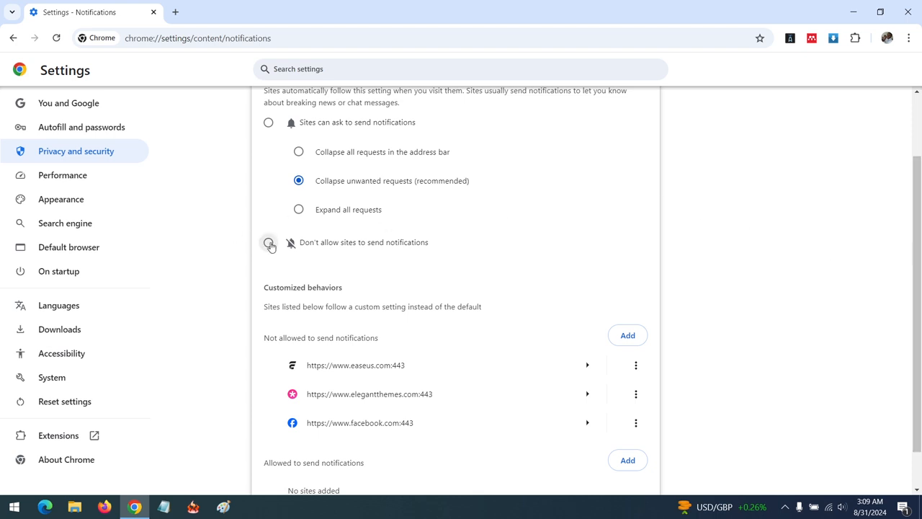
{"action": "left_click", "coordinate": [268, 242]}
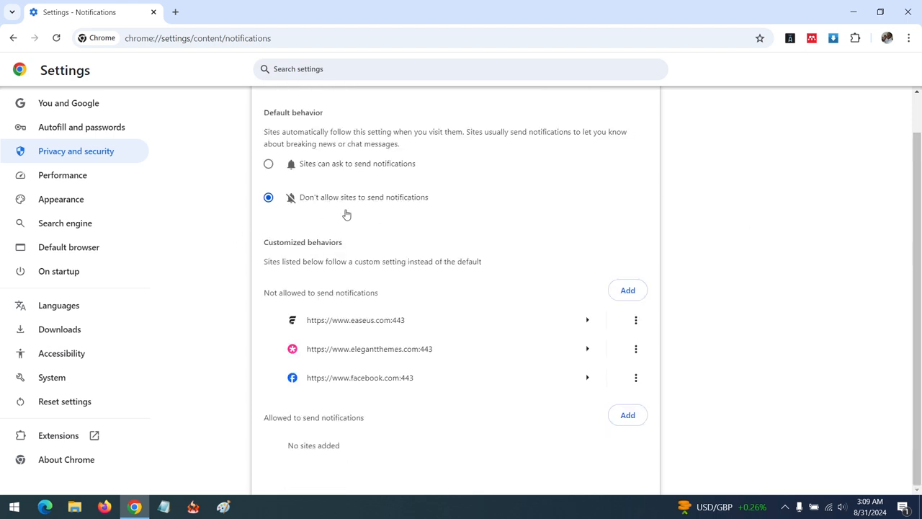
{"action": "mouse_move", "coordinate": [435, 198]}
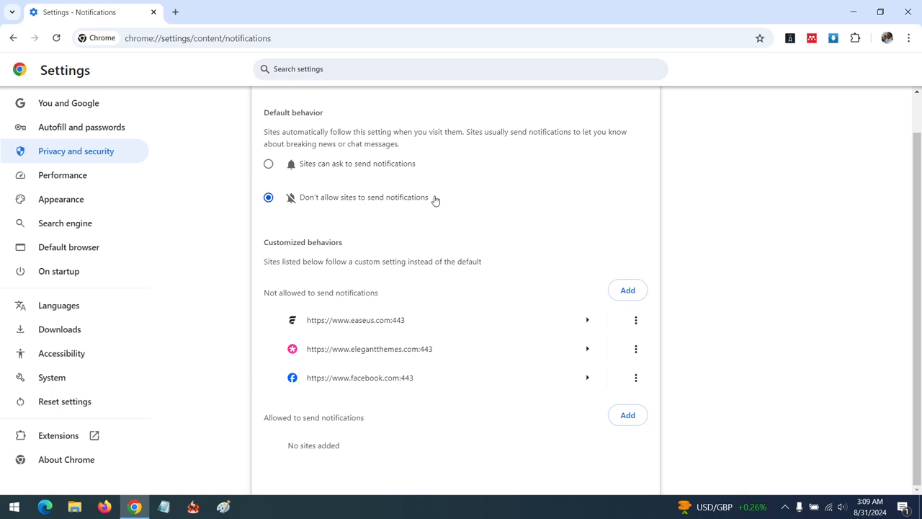
Step: Set the default back to 'Sites can ask to send notifications' and view the Customized behaviors list
{"action": "left_click", "coordinate": [268, 164]}
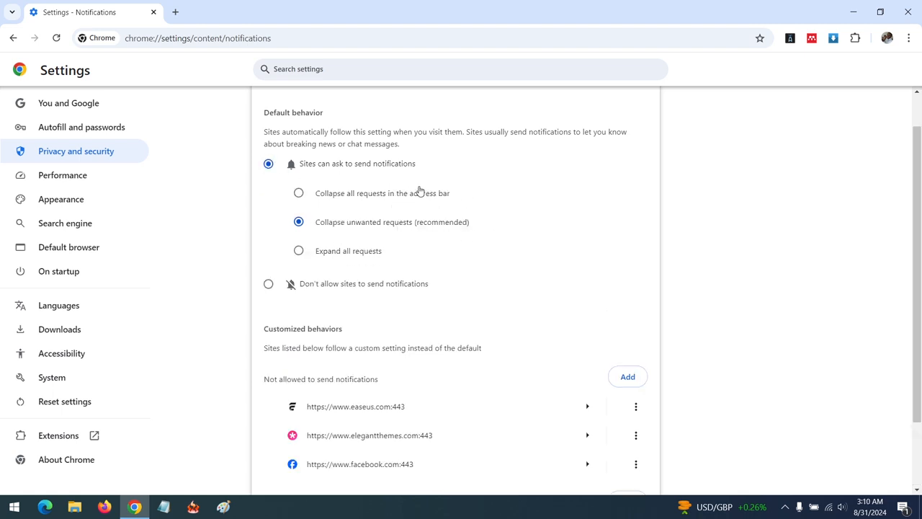
{"action": "mouse_move", "coordinate": [536, 259]}
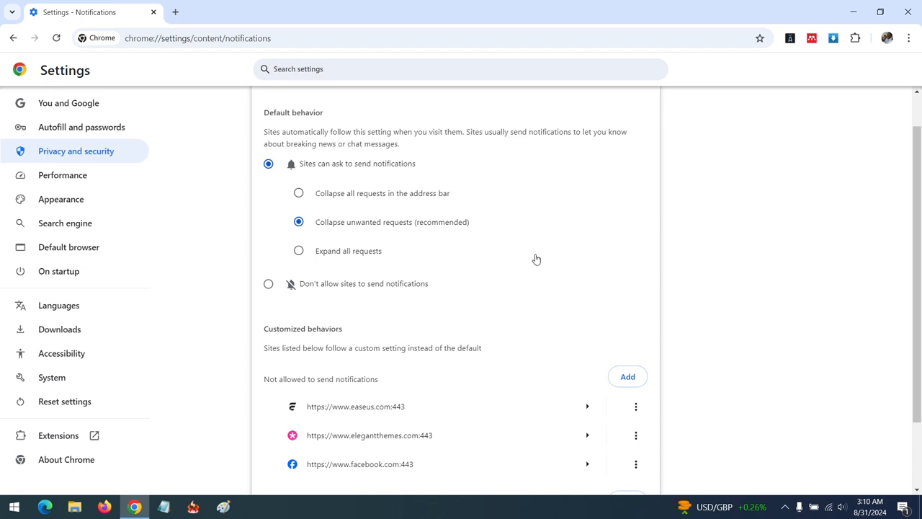
{"action": "scroll", "scroll_direction": "down", "scroll_amount": 3}
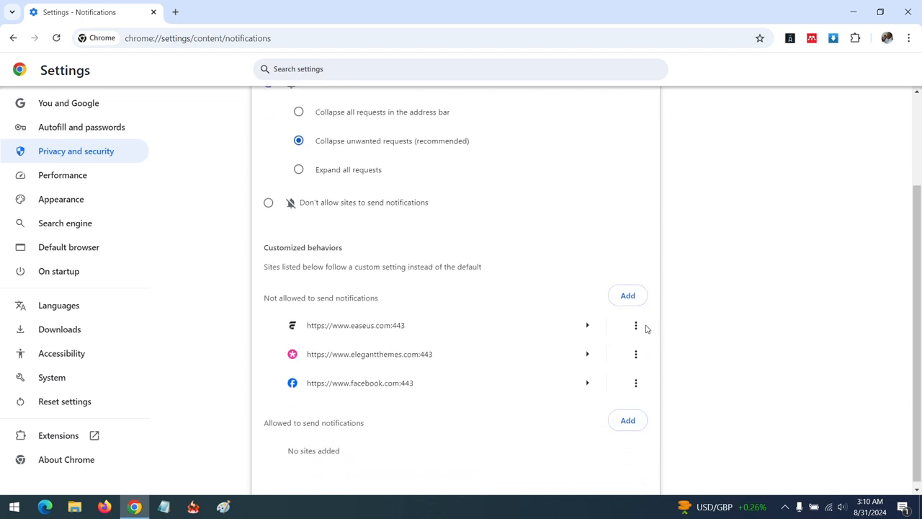
{"action": "mouse_move", "coordinate": [769, 308]}
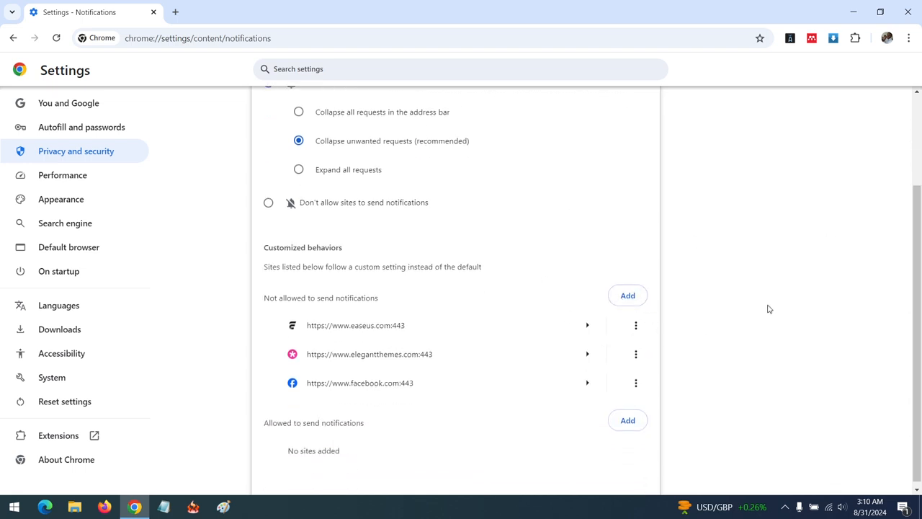